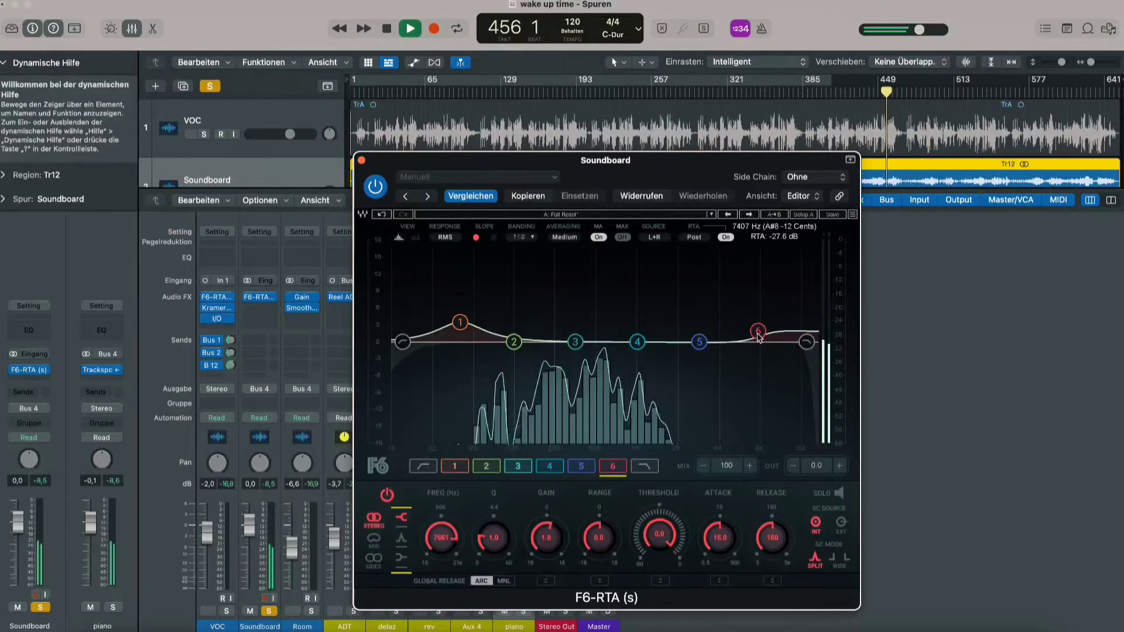
- Raise band 6 on the Soundboard F6-RTA EQ into a gentle high-frequency boost
left_click_drag(758, 330, 750, 335)
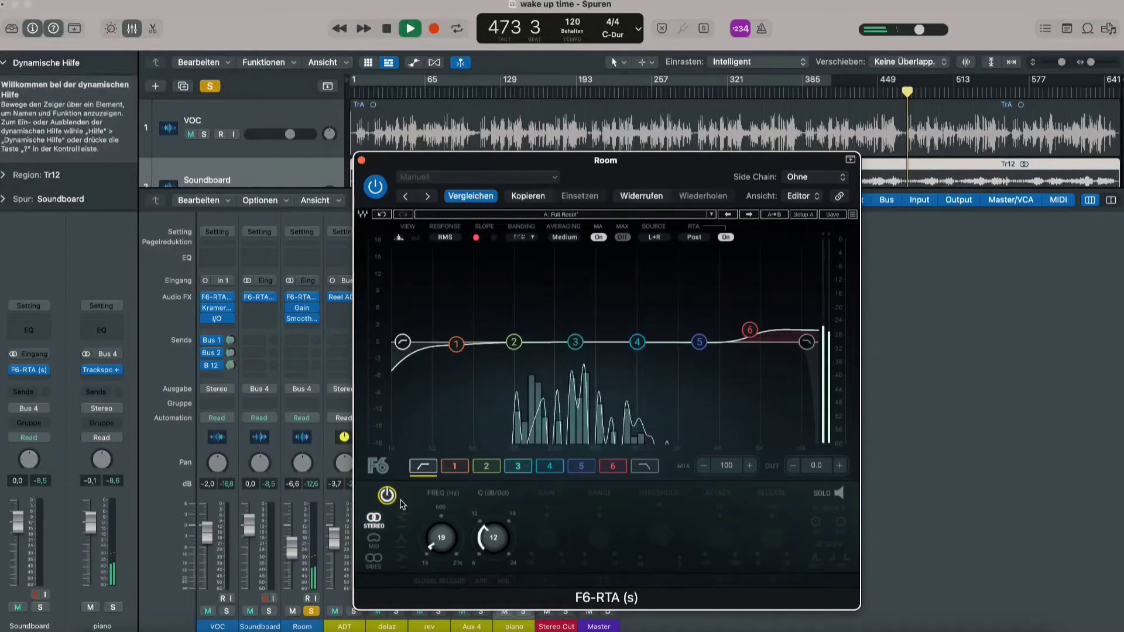
- Adjust the low-cut band frequency on the Room track's F6-RTA EQ
left_click_drag(440, 538, 440, 516)
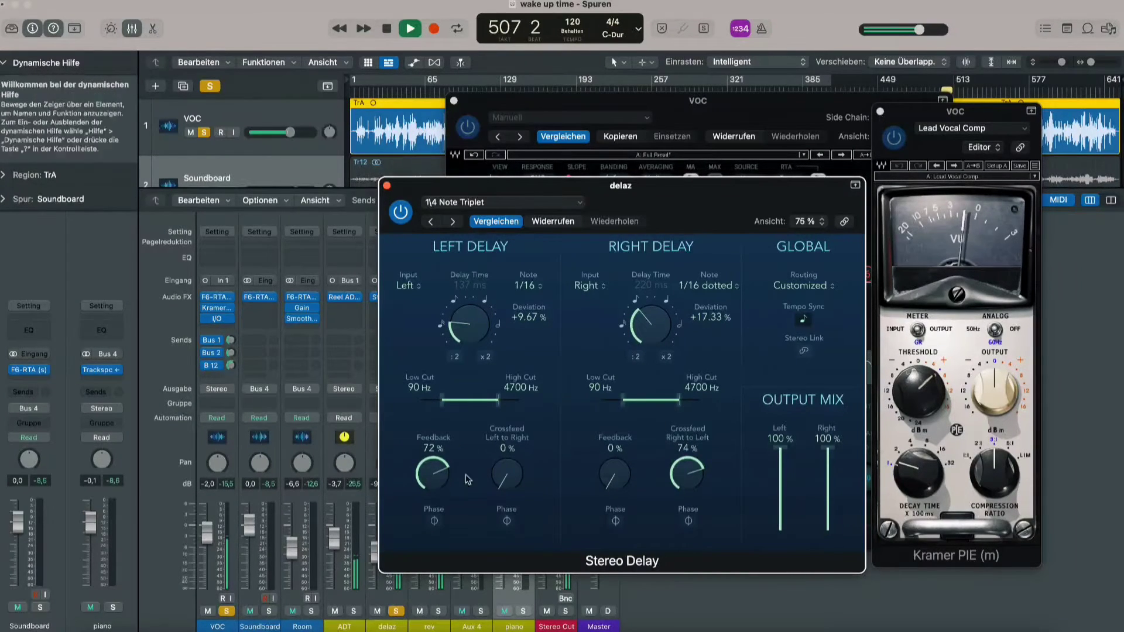
- Turn the delaz Stereo Delay's Left Delay Feedback down to 55%
left_click_drag(432, 473, 429, 502)
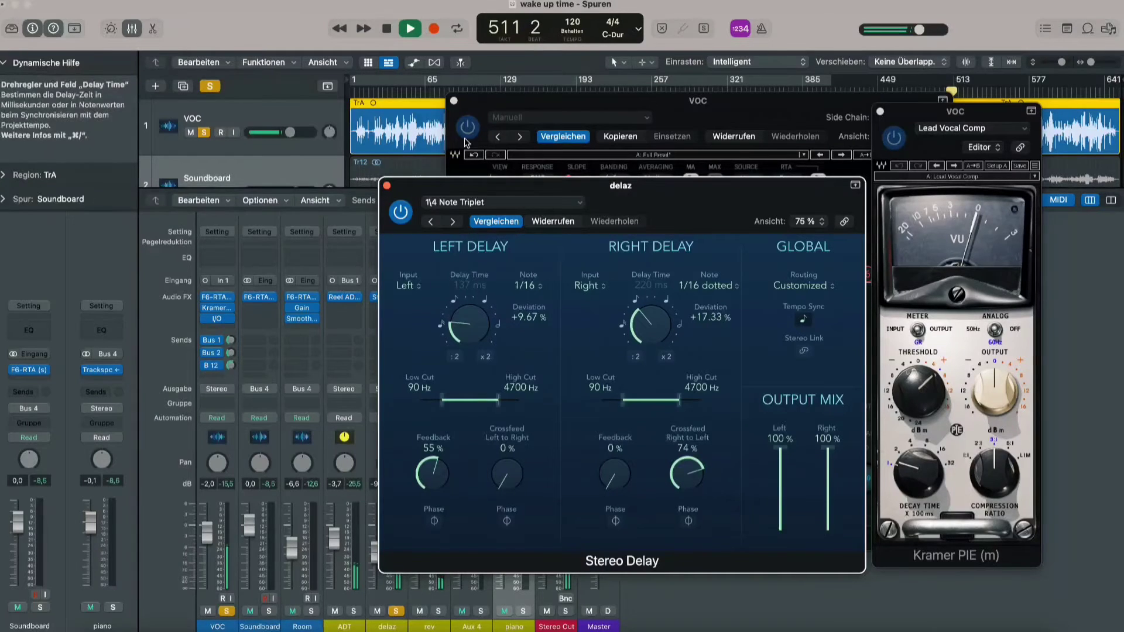
left_click_drag(620, 186, 765, 207)
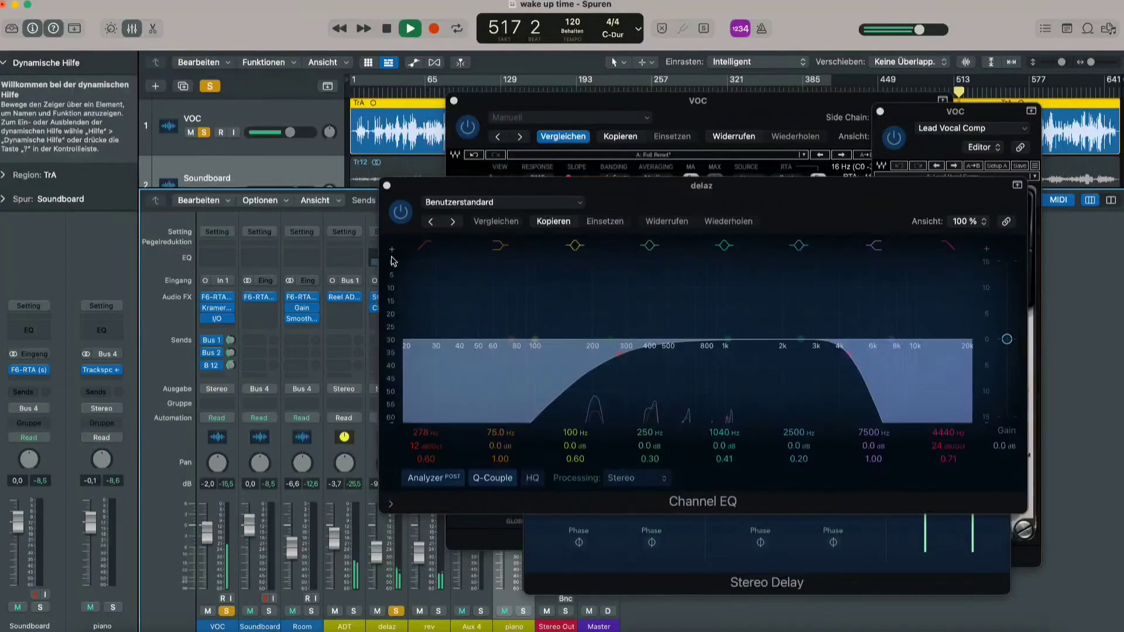
mouse_move(286, 612)
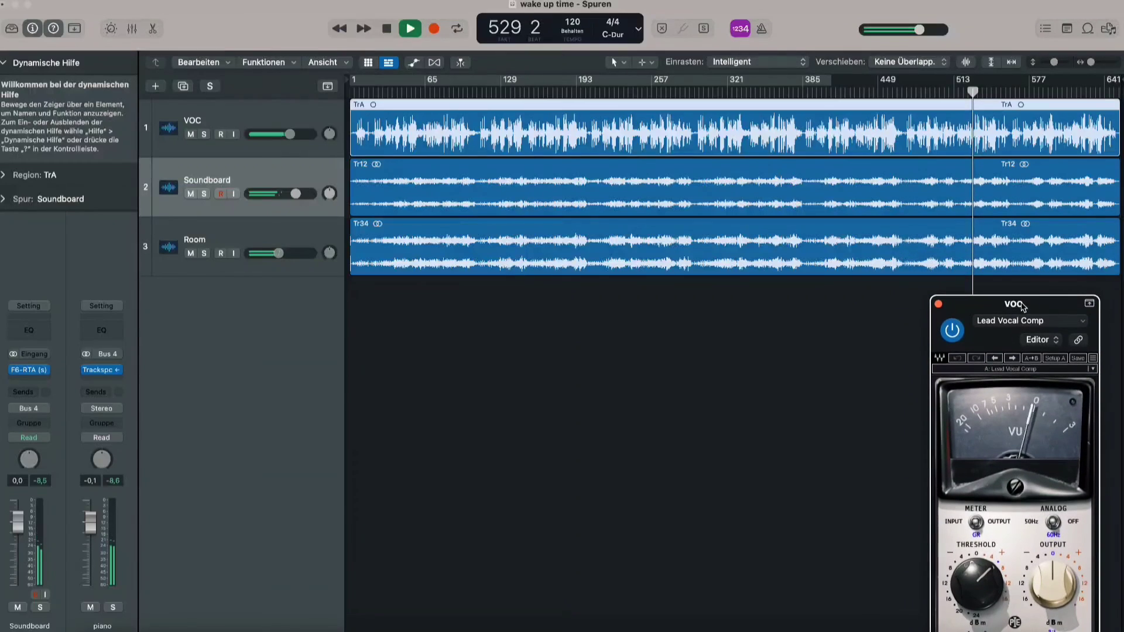
mouse_move(328, 123)
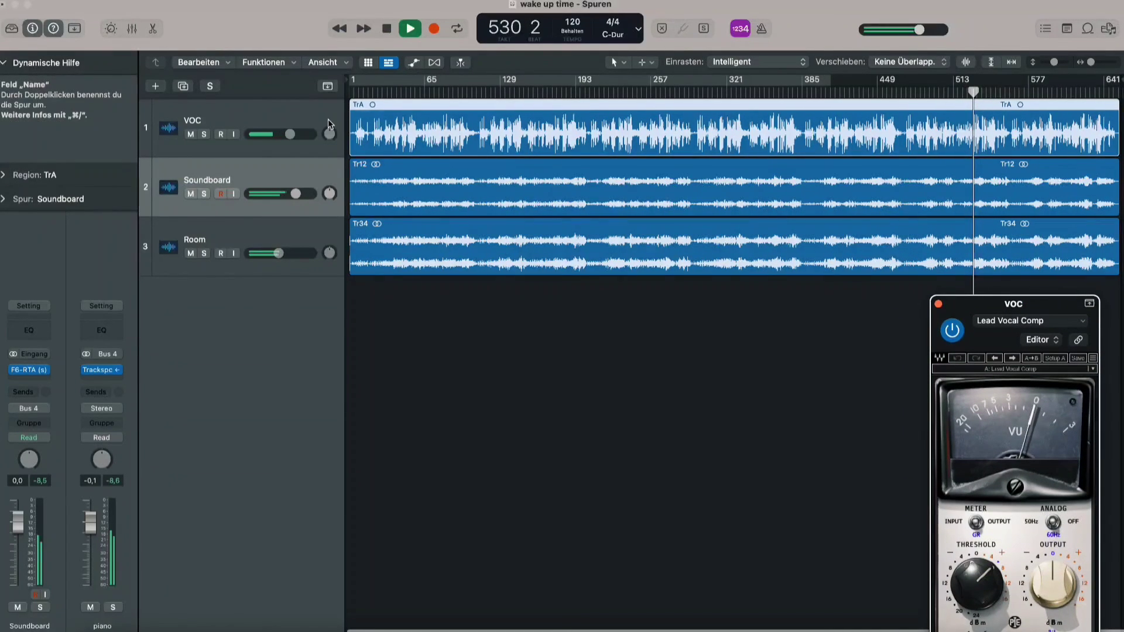